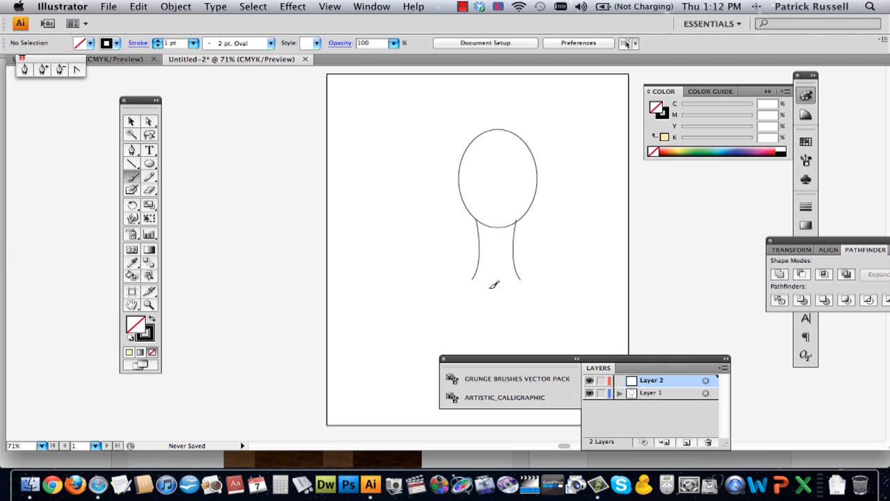
{"action": "mouse_move", "coordinate": [512, 181]}
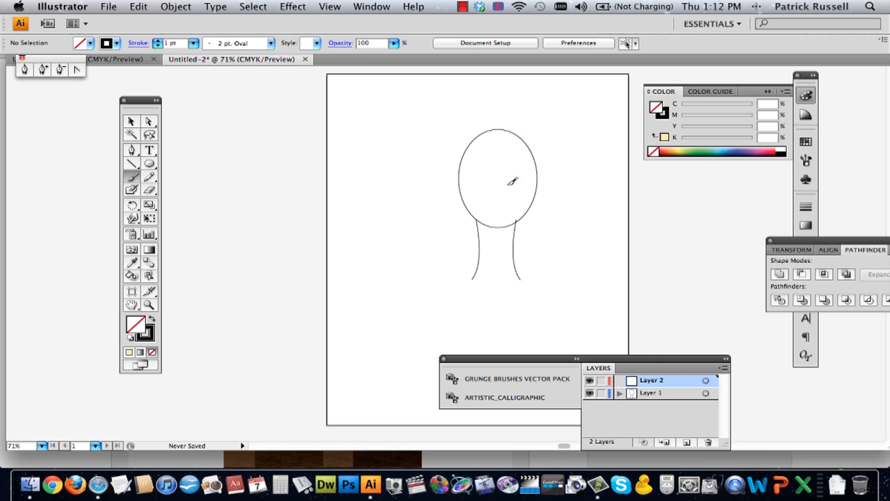
{"action": "mouse_move", "coordinate": [601, 379]}
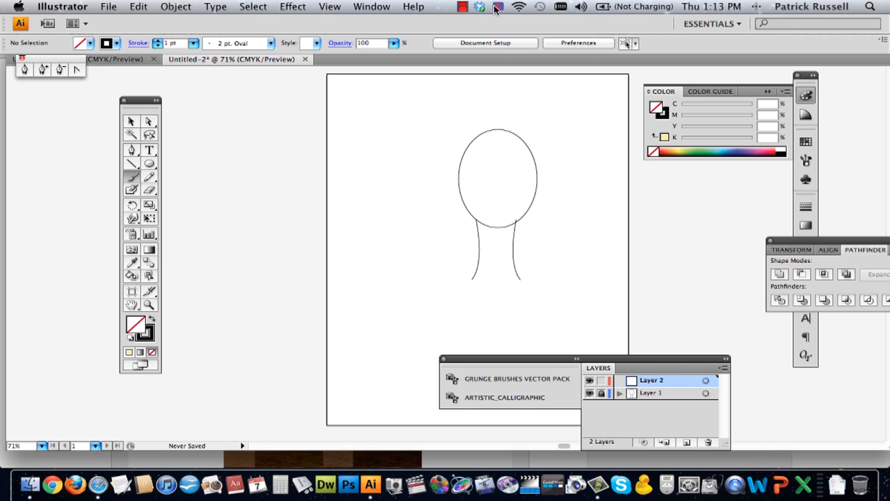
- Zoom in on the head and neck outline with the Zoom tool
{"action": "left_click", "coordinate": [371, 5]}
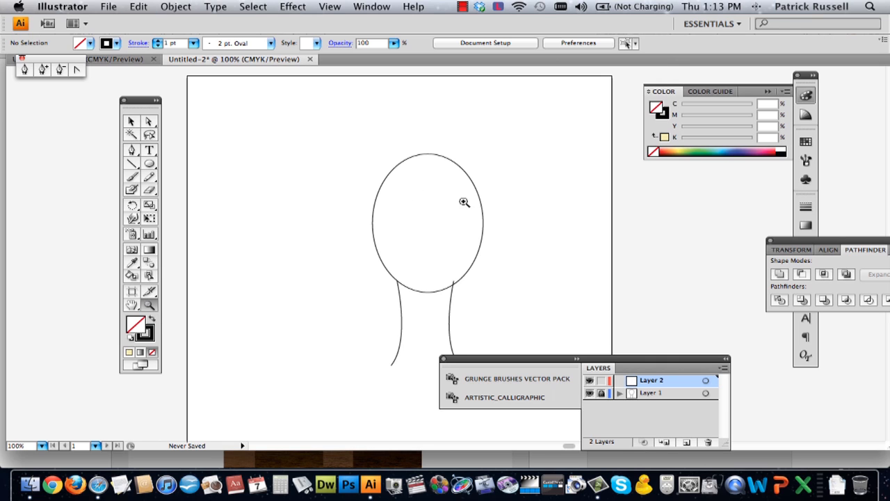
{"action": "left_click", "coordinate": [464, 202]}
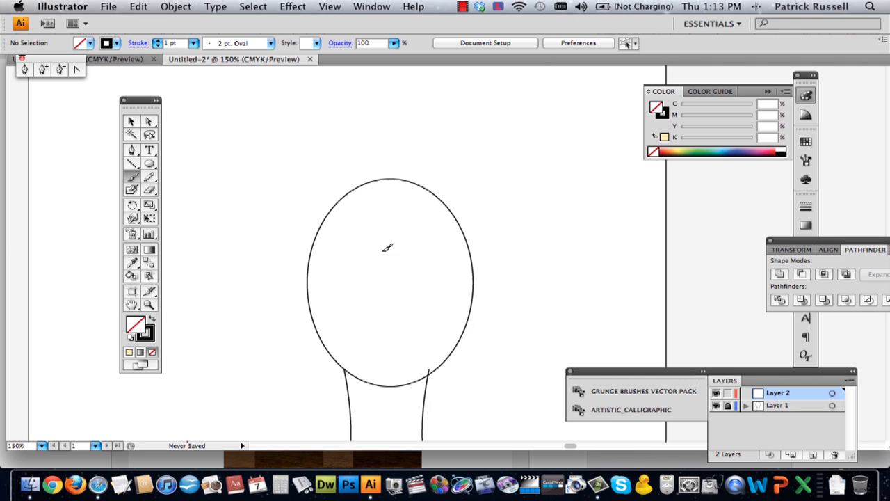
{"action": "mouse_move", "coordinate": [359, 189]}
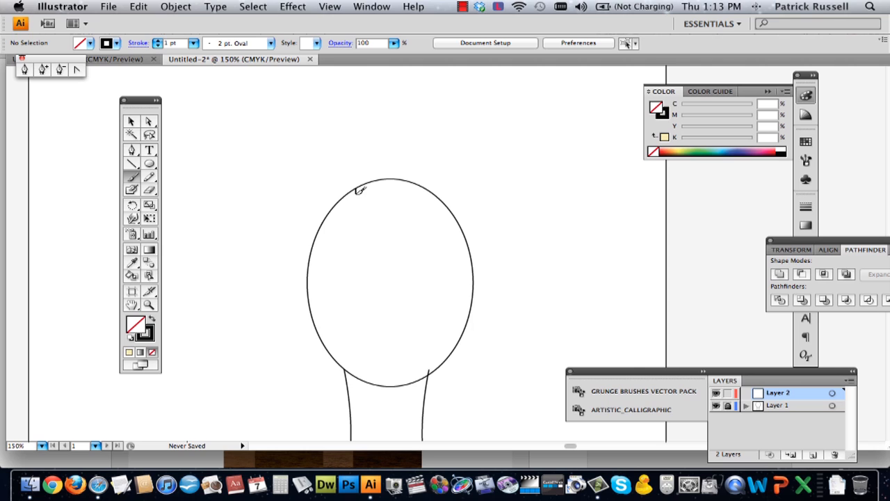
{"action": "left_click_drag", "start_coordinate": [359, 192], "coordinate": [448, 271]}
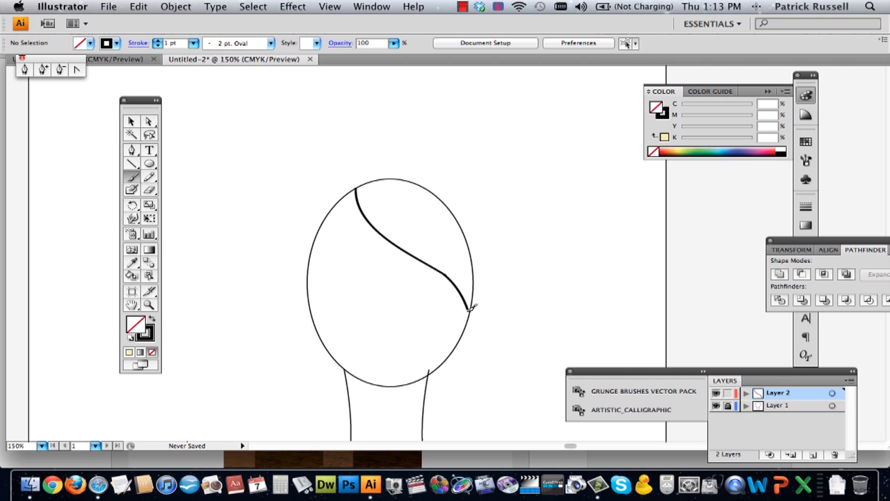
{"action": "left_click_drag", "start_coordinate": [481, 239], "coordinate": [470, 334]}
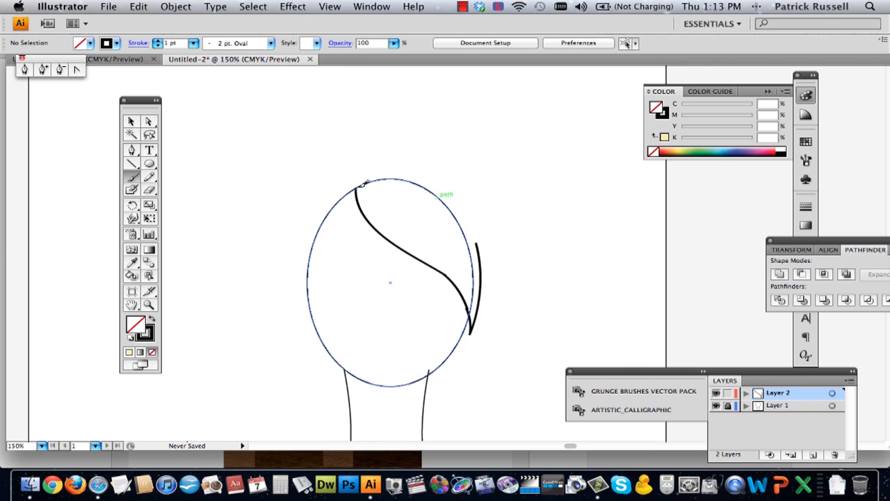
{"action": "left_click_drag", "start_coordinate": [359, 184], "coordinate": [473, 228]}
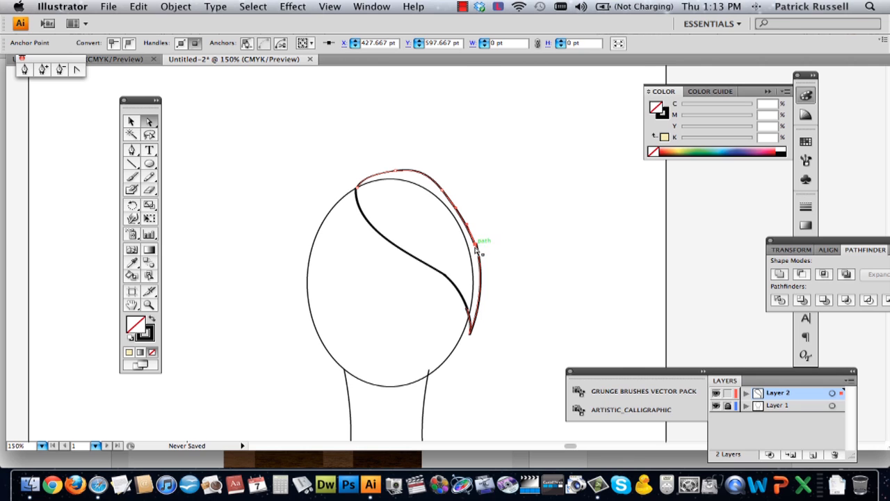
{"action": "left_click_drag", "start_coordinate": [476, 249], "coordinate": [476, 248]}
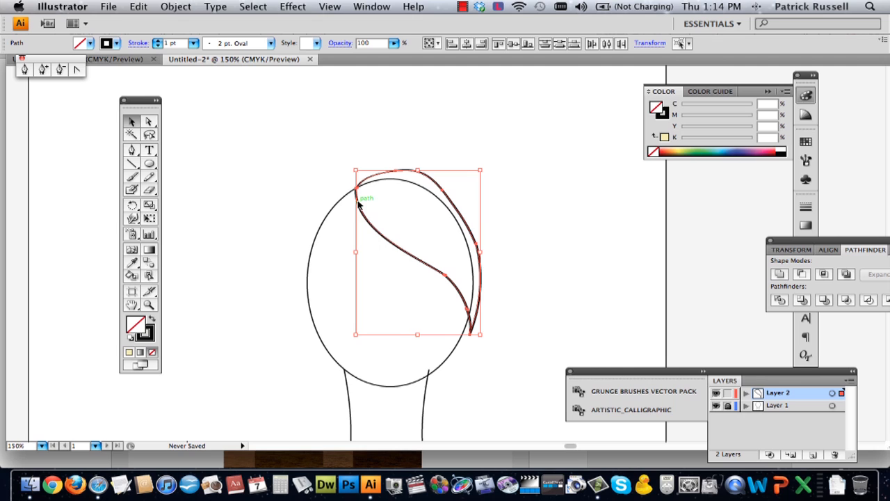
{"action": "mouse_move", "coordinate": [688, 288]}
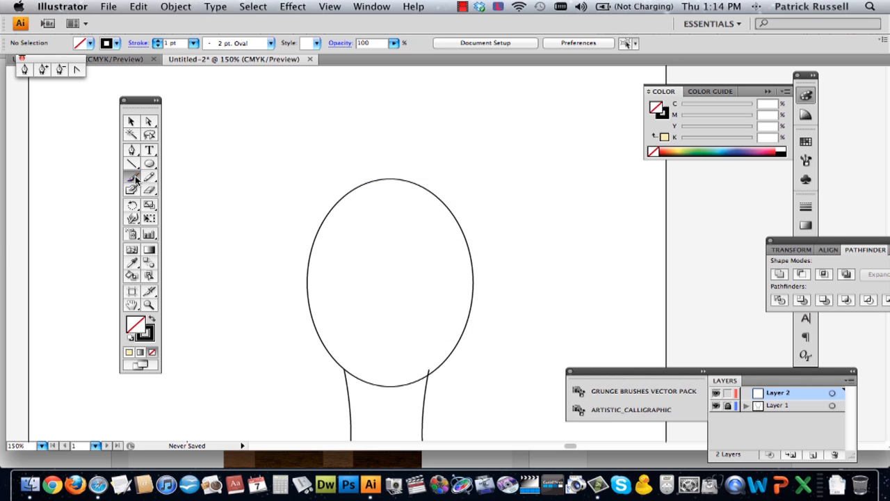
- Draw the curved bang line and outer hair edge over the top-right of the head
{"action": "left_click_drag", "start_coordinate": [351, 192], "coordinate": [438, 270]}
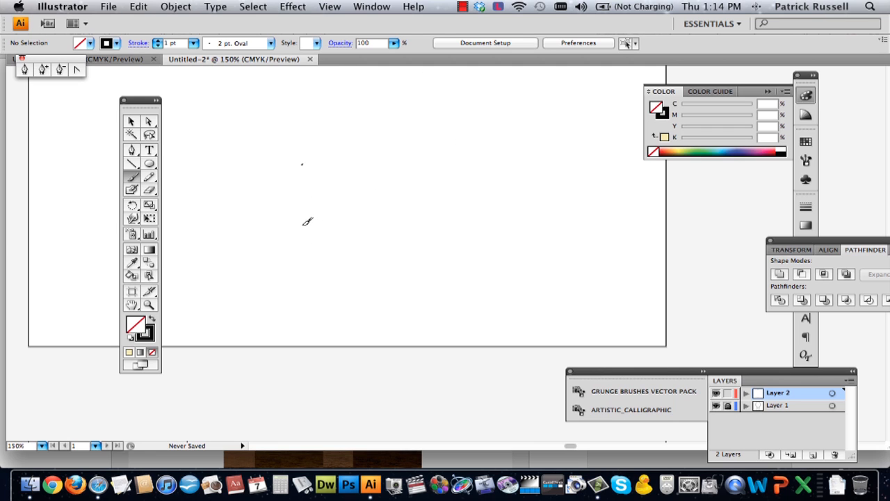
{"action": "left_click", "coordinate": [329, 5]}
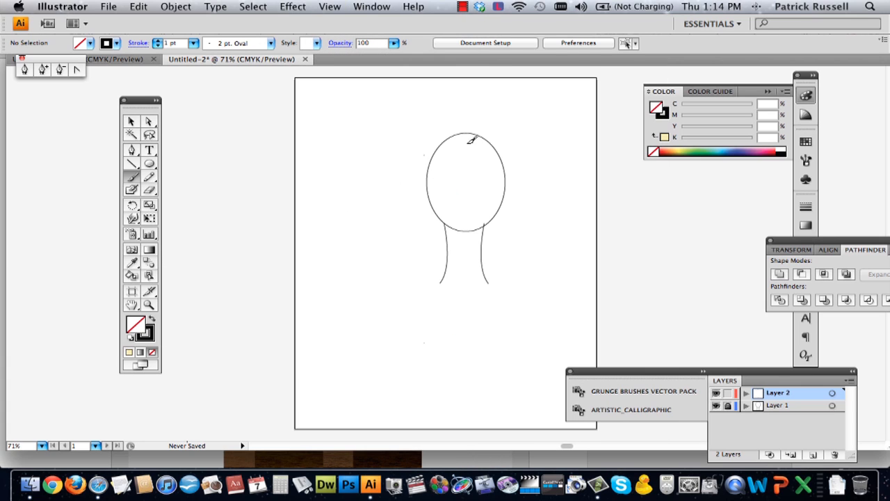
{"action": "left_click_drag", "start_coordinate": [456, 137], "coordinate": [499, 180]}
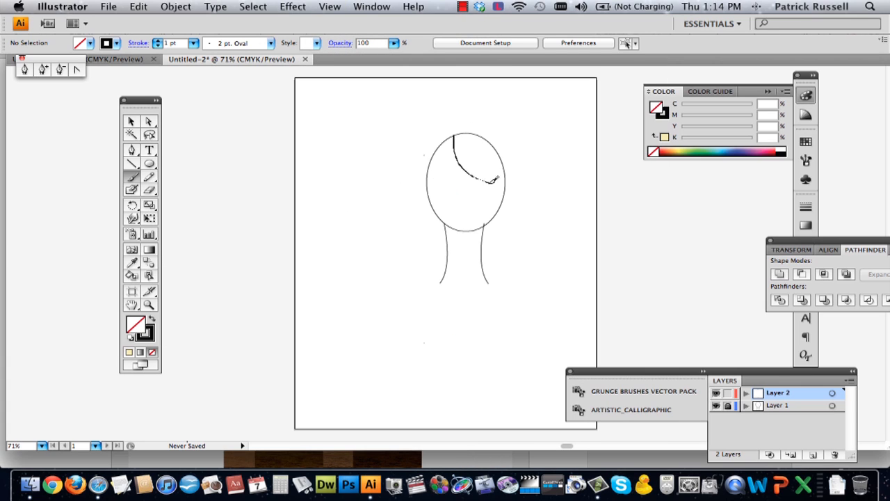
{"action": "left_click_drag", "start_coordinate": [459, 128], "coordinate": [514, 197]}
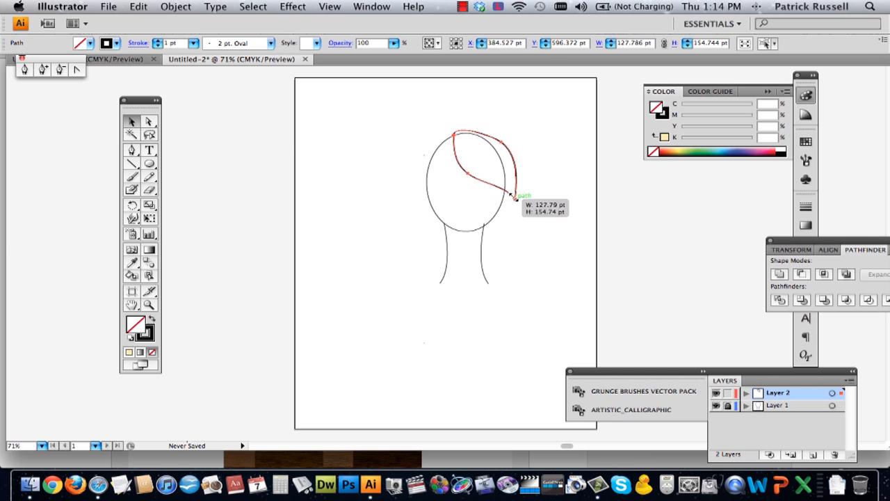
- Select the hair shape and bring up the Color Picker, moving toward a yellow hue
{"action": "left_click", "coordinate": [540, 189]}
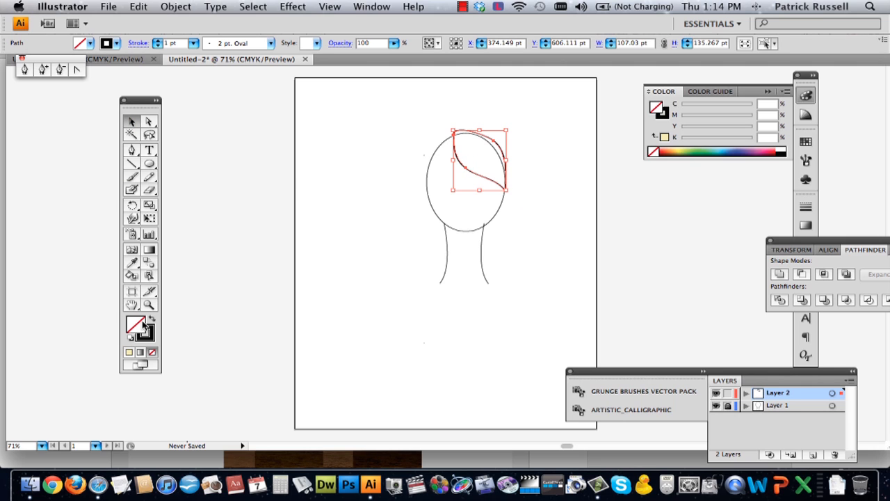
{"action": "double_click", "coordinate": [136, 322]}
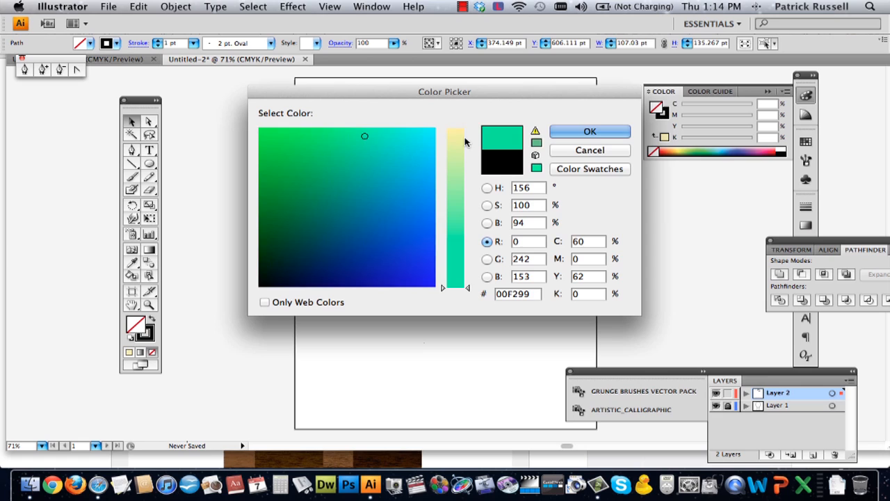
{"action": "left_click", "coordinate": [590, 131]}
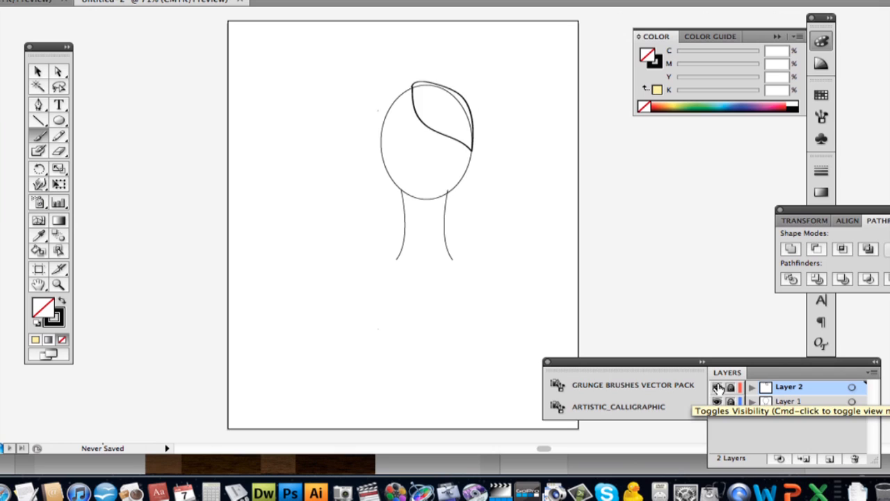
- Hide Layer 2 with the bangs and create a new empty Layer 3
{"action": "left_click", "coordinate": [718, 387]}
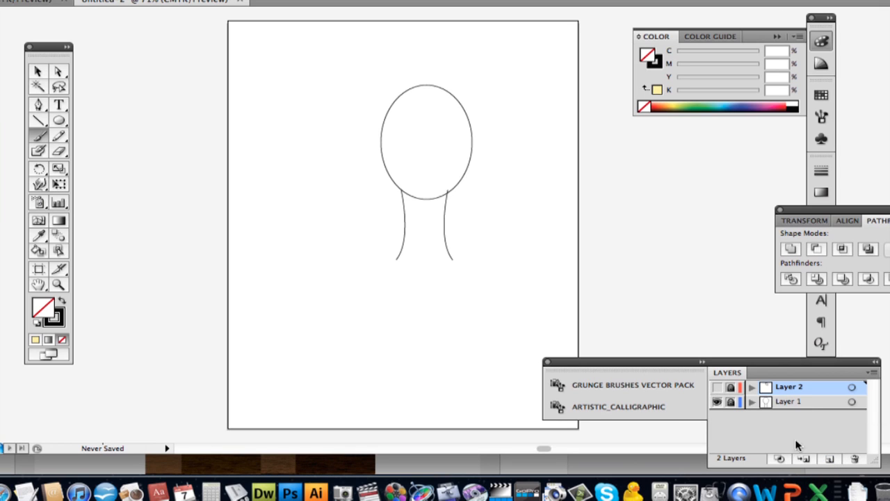
{"action": "left_click", "coordinate": [830, 459]}
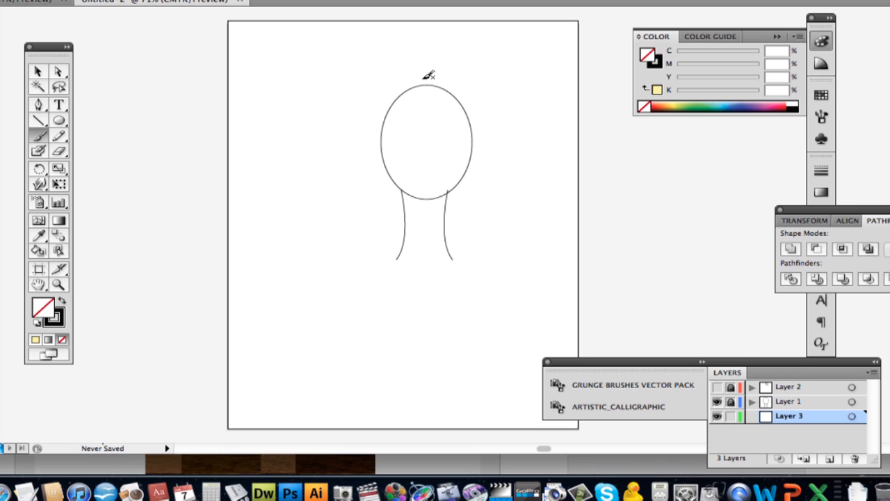
- Trace the shoulder-length hair outline around the head on Layer 3 with the Pencil tool
{"action": "left_click_drag", "start_coordinate": [424, 75], "coordinate": [376, 202]}
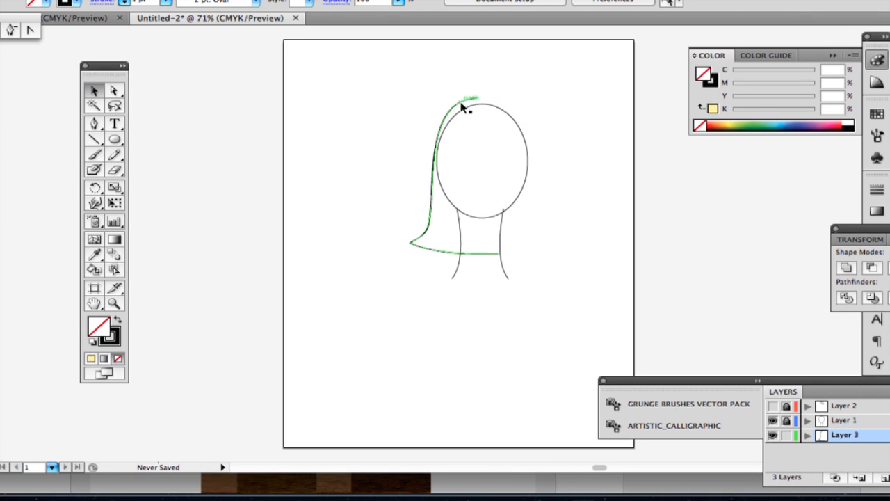
{"action": "left_click", "coordinate": [459, 109]}
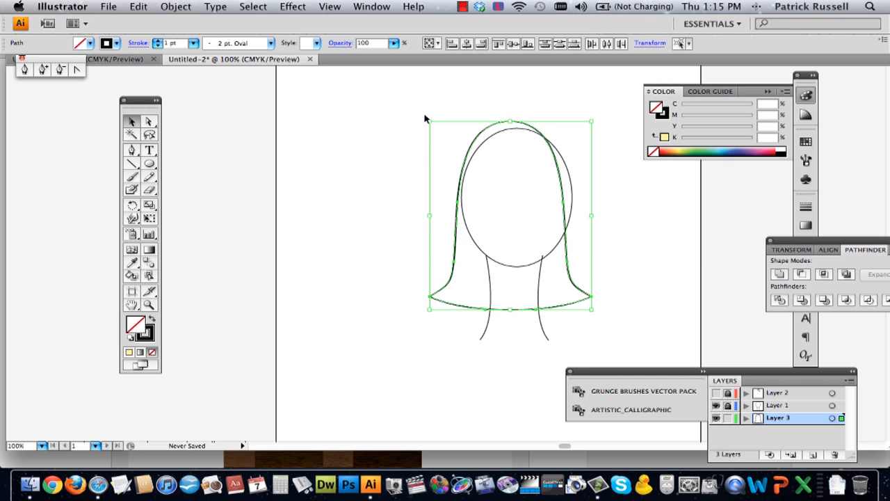
{"action": "mouse_move", "coordinate": [779, 273]}
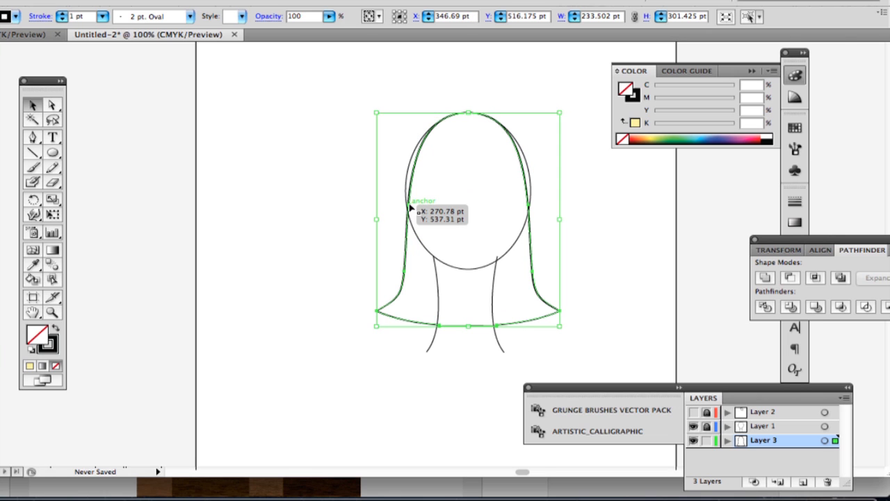
{"action": "mouse_move", "coordinate": [379, 220]}
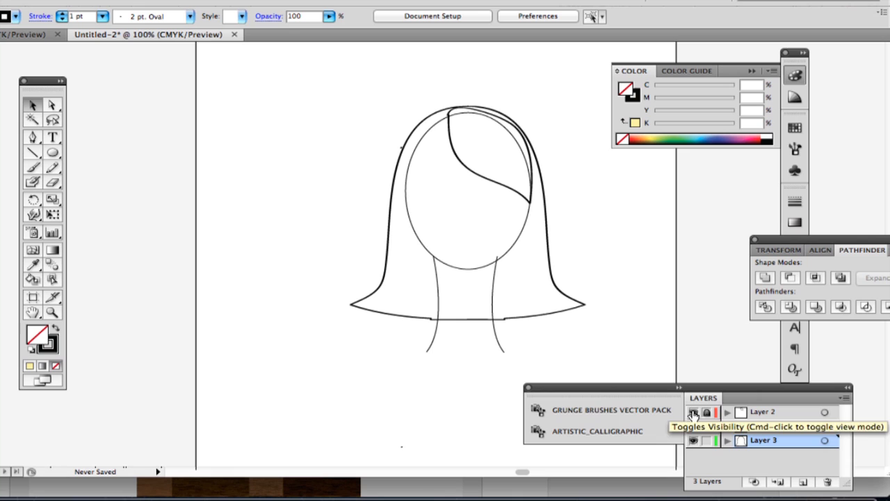
- Select Layer 2 and create a fourth layer for the second bang
{"action": "left_click", "coordinate": [693, 411]}
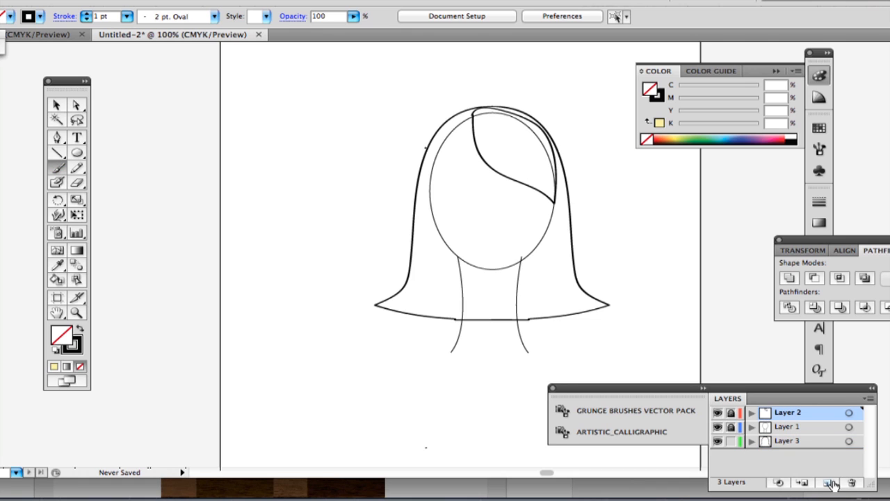
{"action": "left_click", "coordinate": [828, 481]}
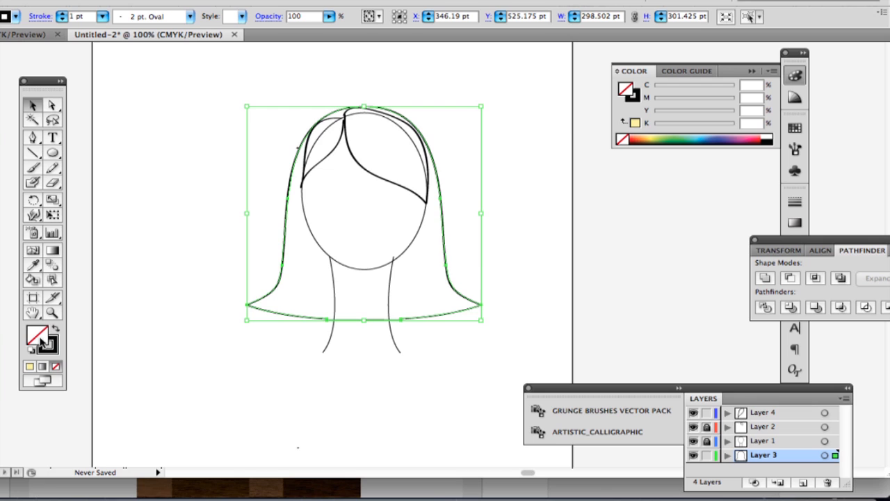
- Fill the long hair and bangs with pale yellow FFFF8A
{"action": "double_click", "coordinate": [38, 335]}
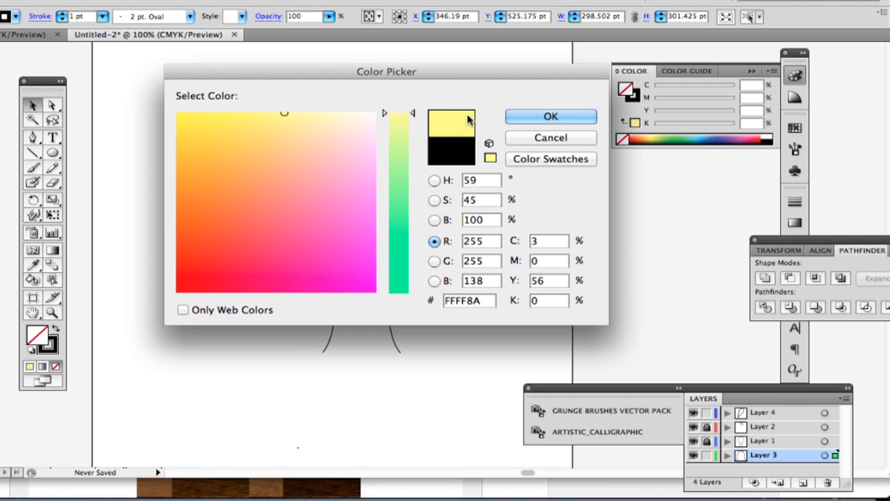
{"action": "left_click", "coordinate": [551, 117]}
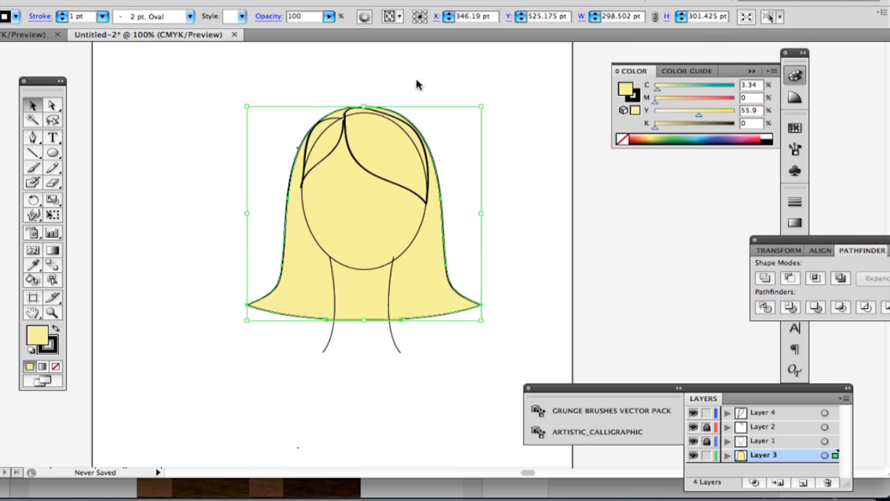
{"action": "mouse_move", "coordinate": [815, 410]}
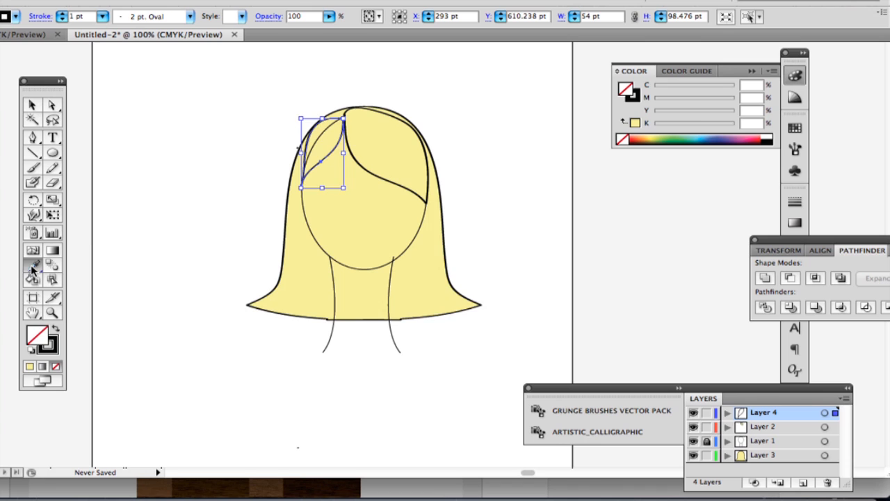
{"action": "left_click", "coordinate": [32, 106]}
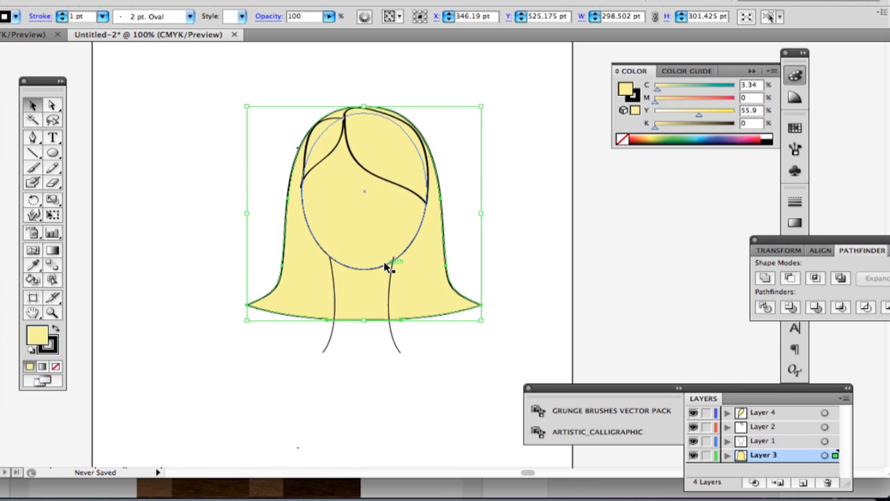
{"action": "double_click", "coordinate": [36, 334]}
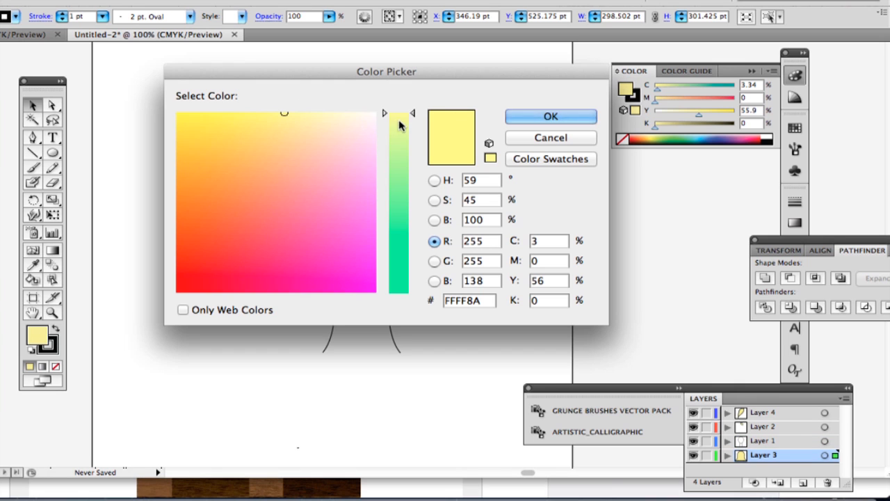
{"action": "left_click", "coordinate": [551, 117]}
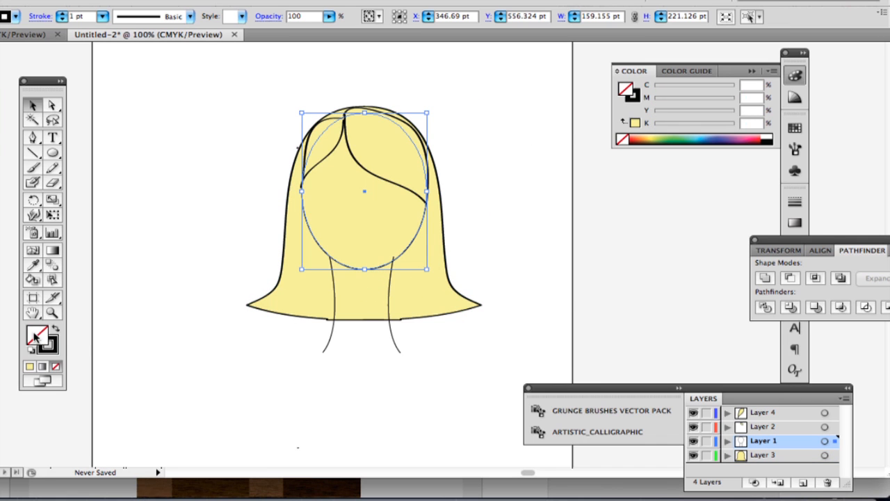
- Fill the face oval with pale cream FFFFF3
{"action": "double_click", "coordinate": [30, 334]}
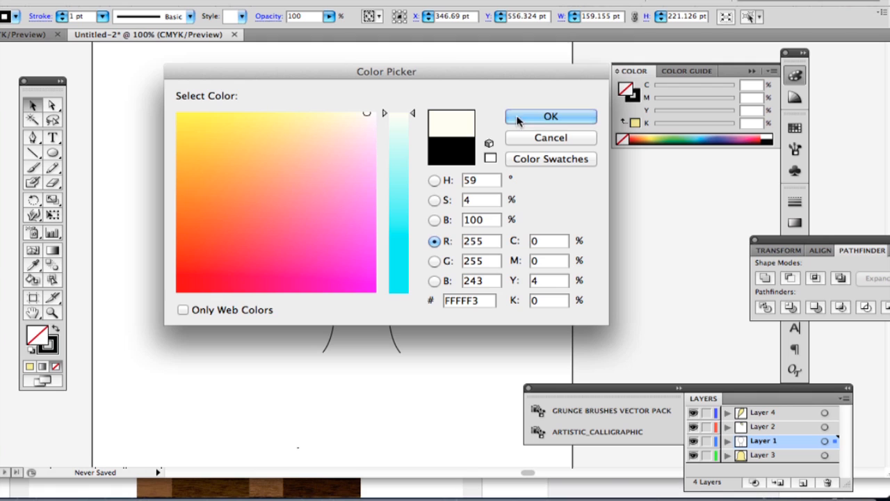
{"action": "left_click", "coordinate": [551, 117]}
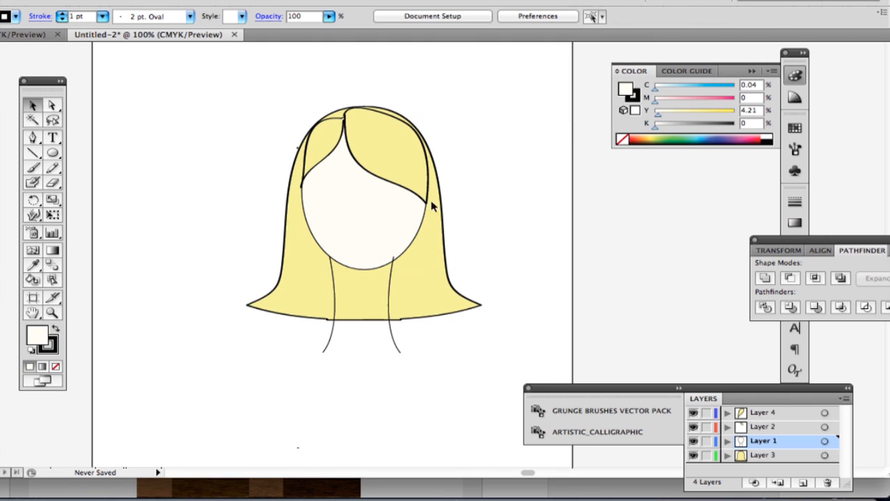